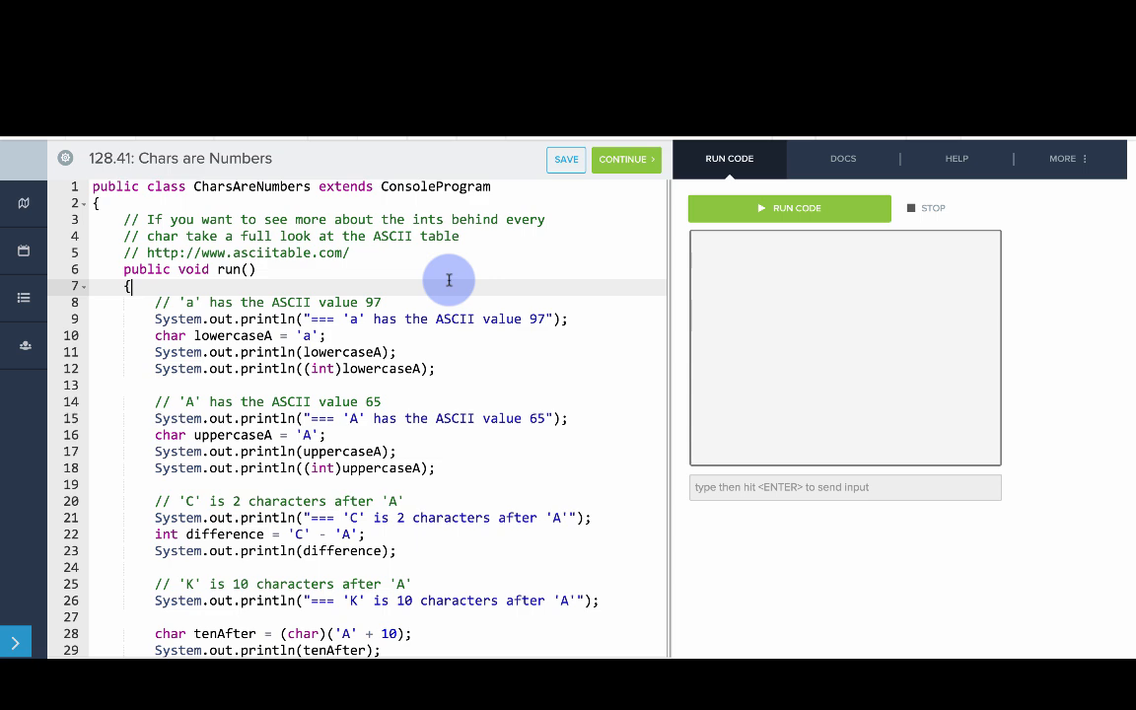
Step: Run CharsAreNumbers so the console shows values like 97, 65, 2 and K
{"action": "scroll", "scroll_direction": "down", "scroll_amount": 3}
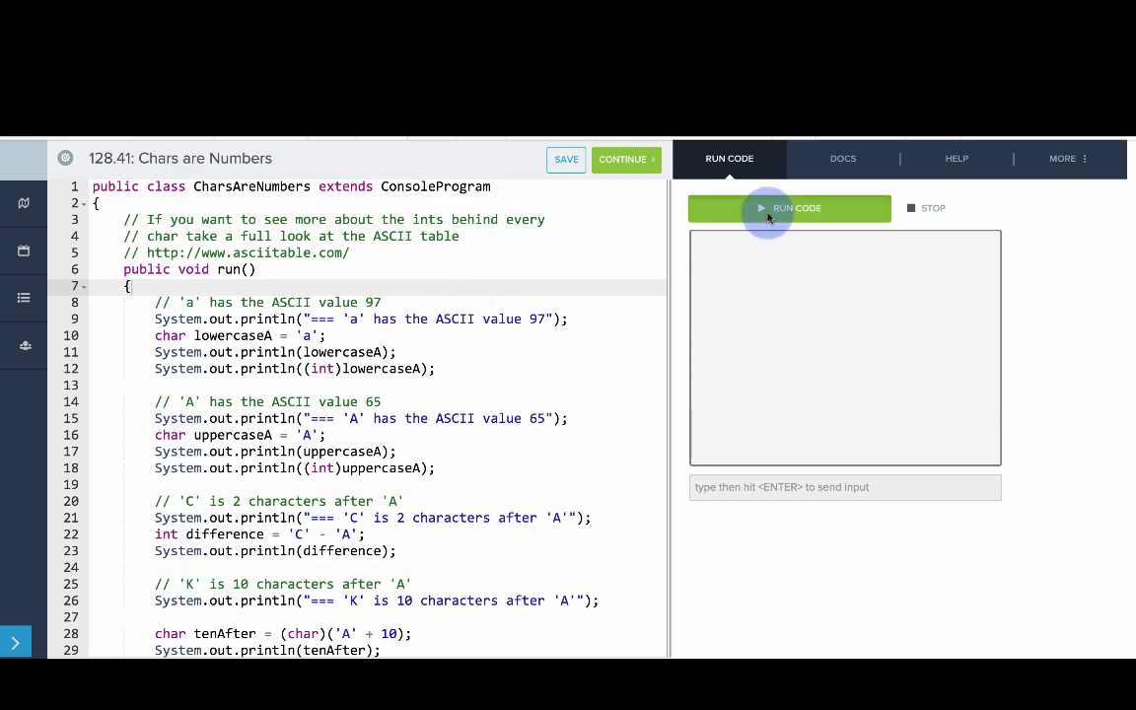
{"action": "left_click", "coordinate": [790, 209]}
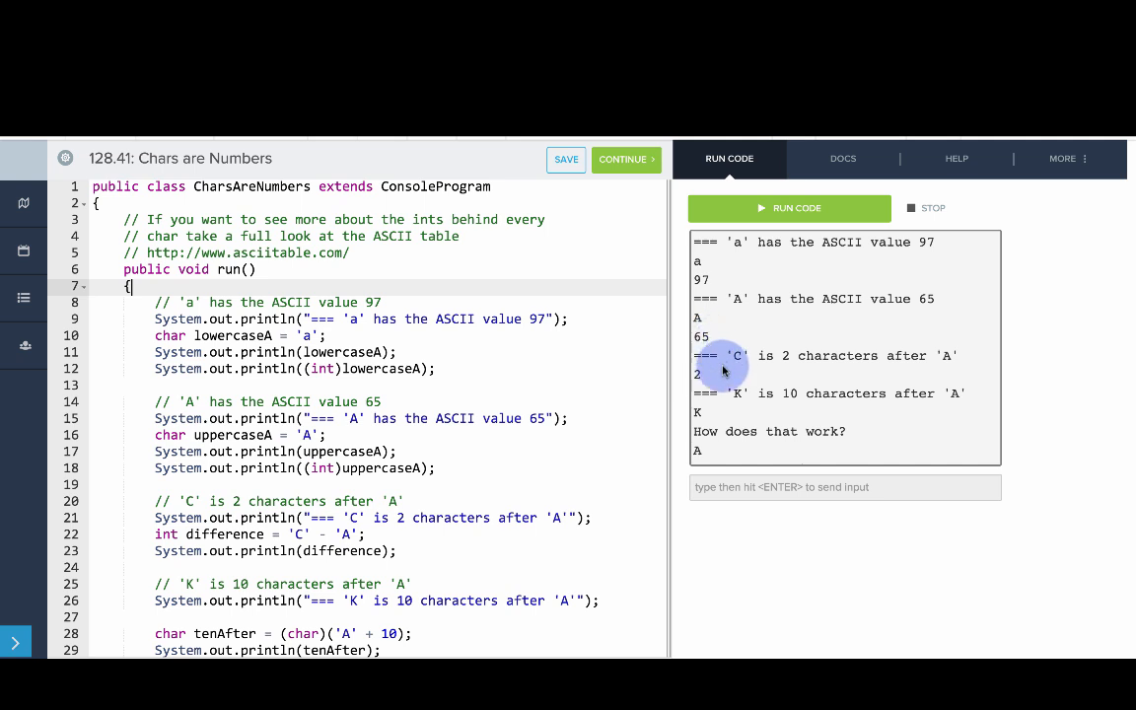
{"action": "mouse_move", "coordinate": [928, 365]}
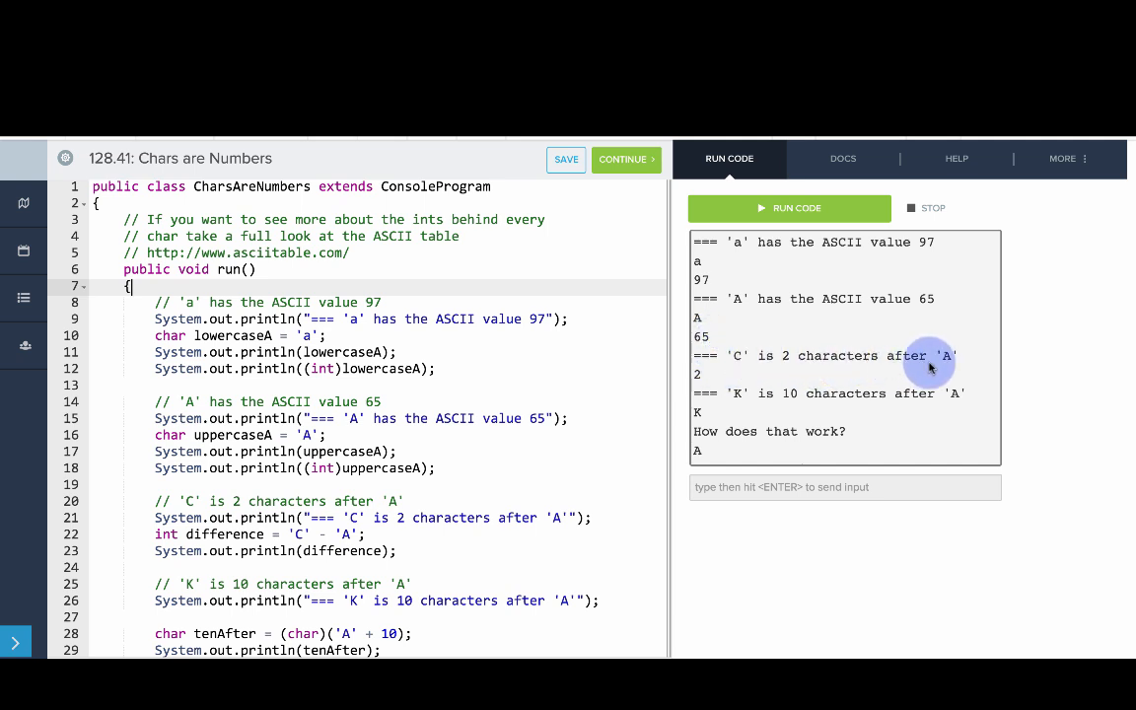
{"action": "mouse_move", "coordinate": [797, 405]}
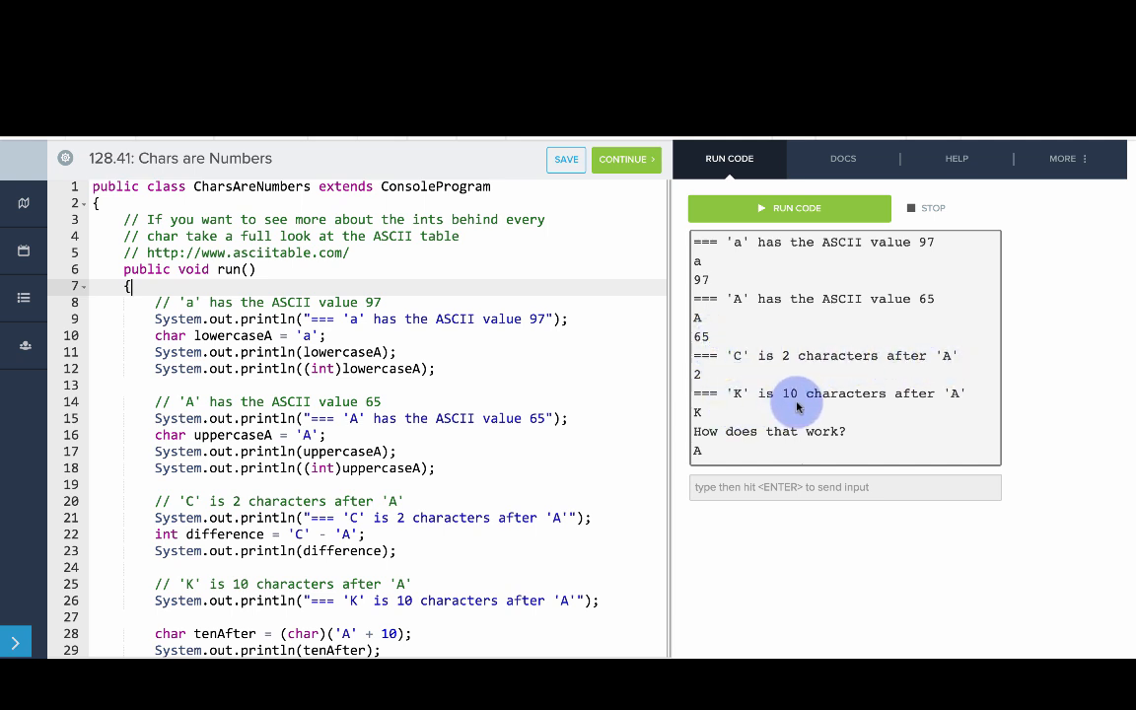
{"action": "scroll", "scroll_direction": "down", "scroll_amount": 3}
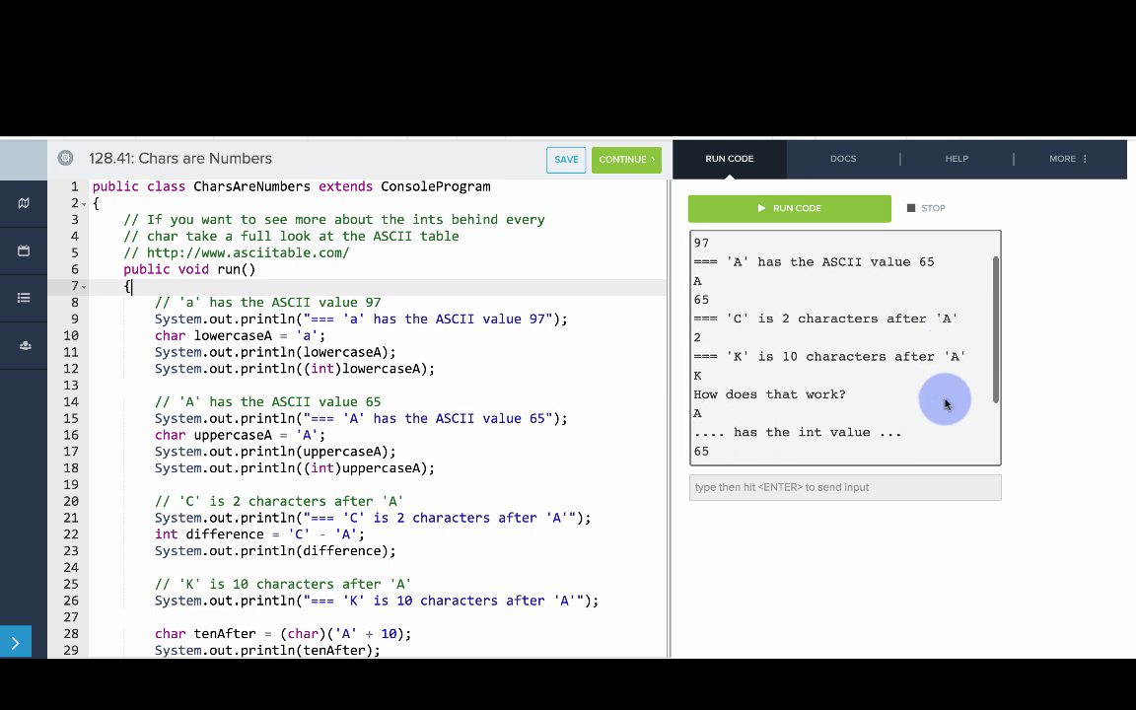
{"action": "scroll", "scroll_direction": "down", "scroll_amount": 3}
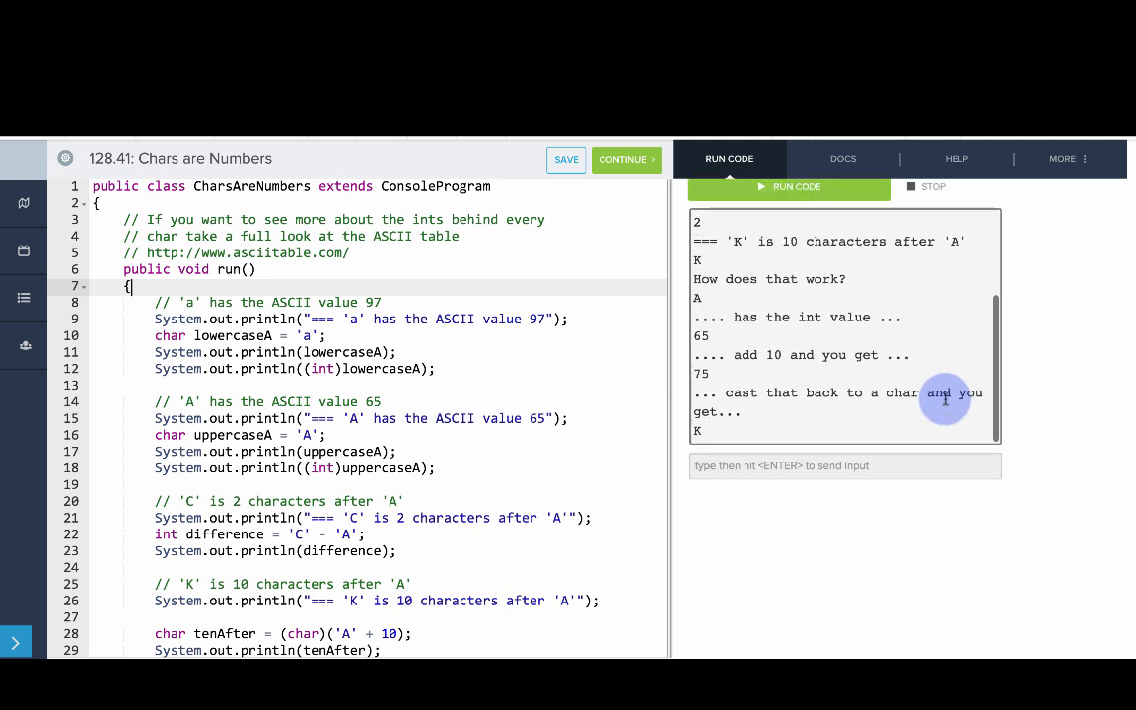
{"action": "left_click", "coordinate": [789, 207]}
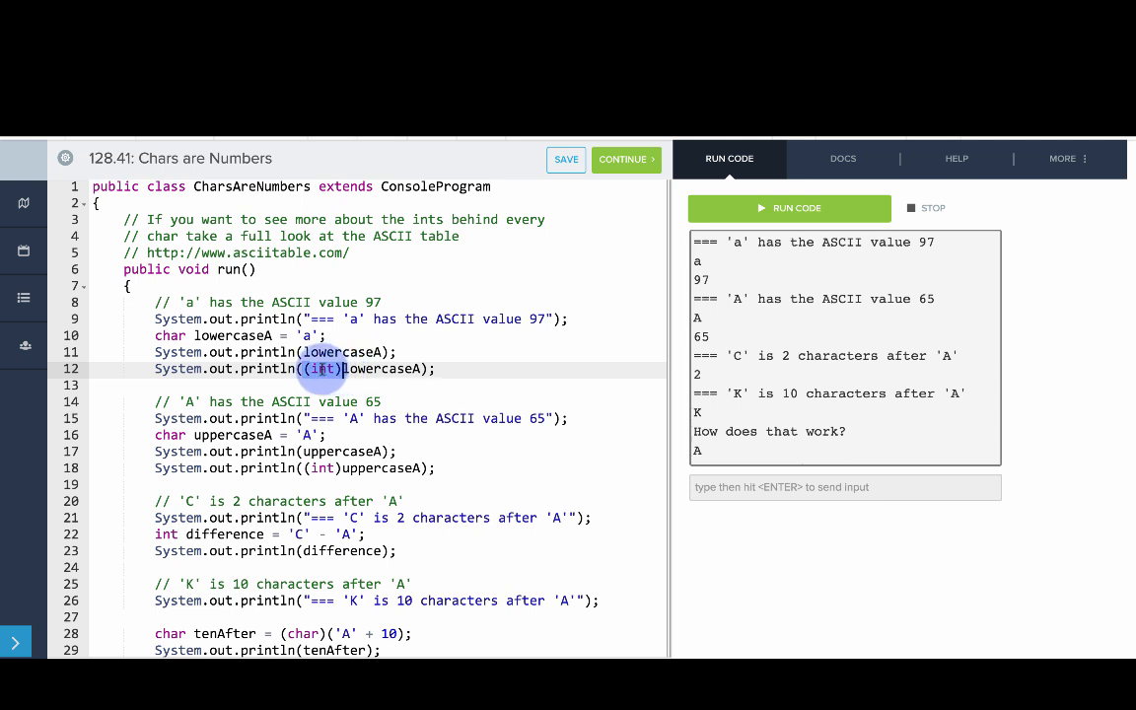
{"action": "mouse_move", "coordinate": [700, 279]}
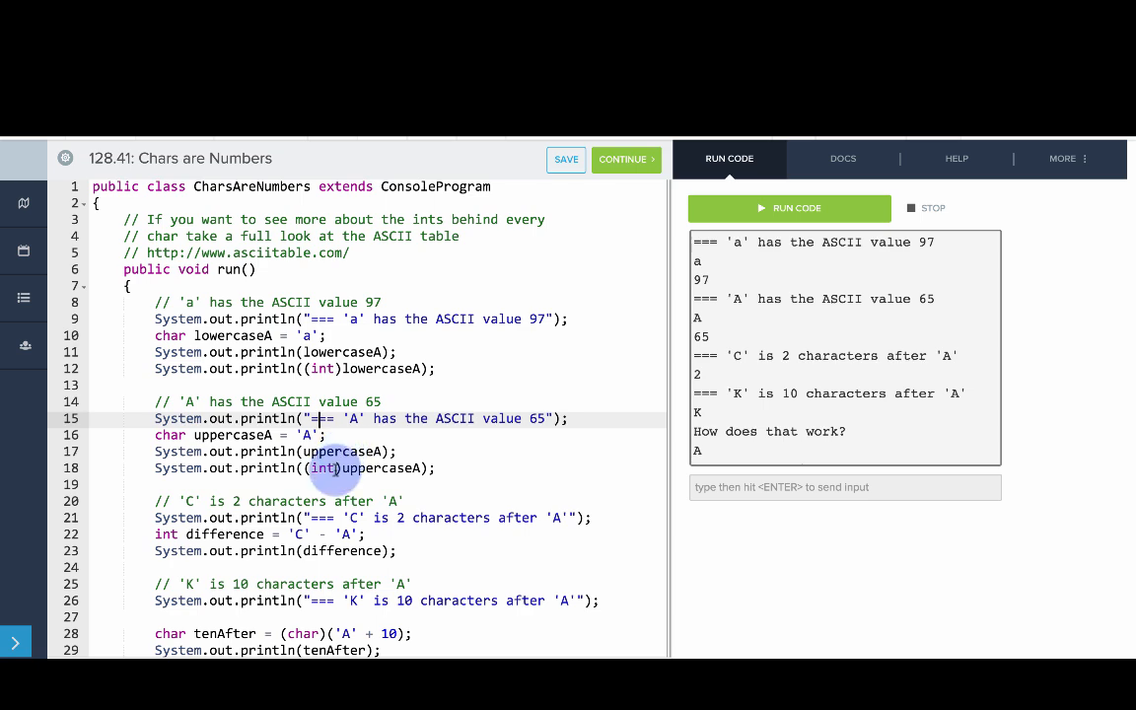
{"action": "scroll", "scroll_direction": "down", "scroll_amount": 3}
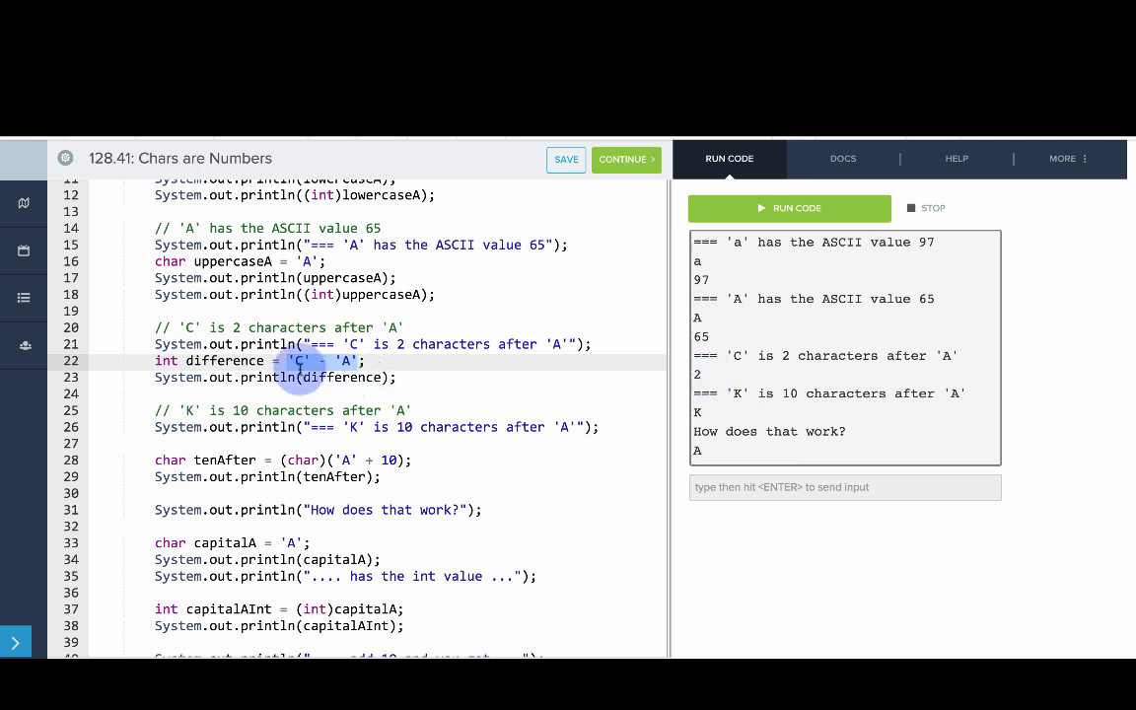
{"action": "scroll", "scroll_direction": "down", "scroll_amount": 3}
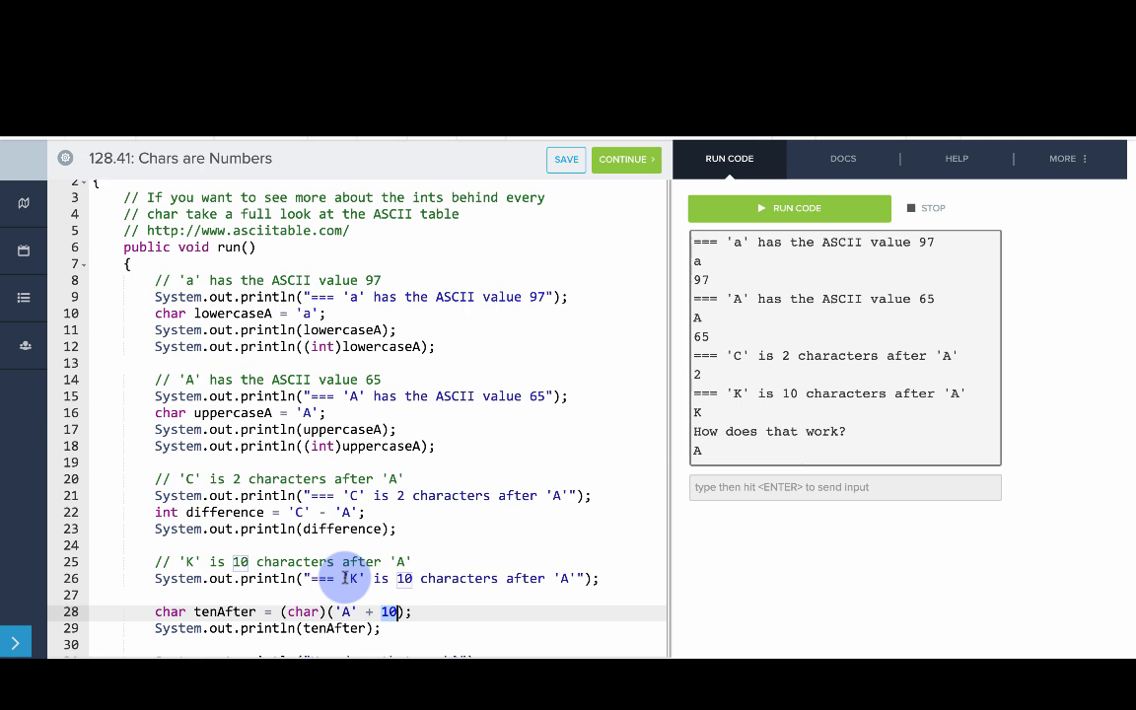
{"action": "mouse_move", "coordinate": [478, 268]}
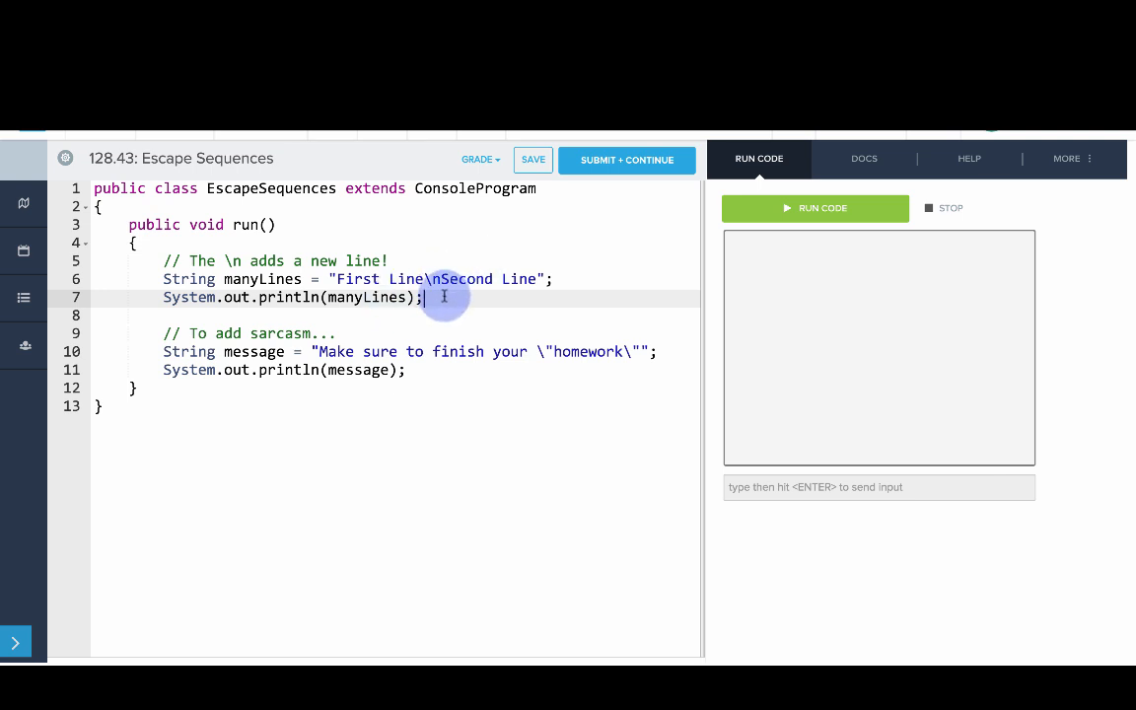
Step: Run EscapeSequences to print First Line, Second Line and the quoted homework message
{"action": "left_click", "coordinate": [815, 209]}
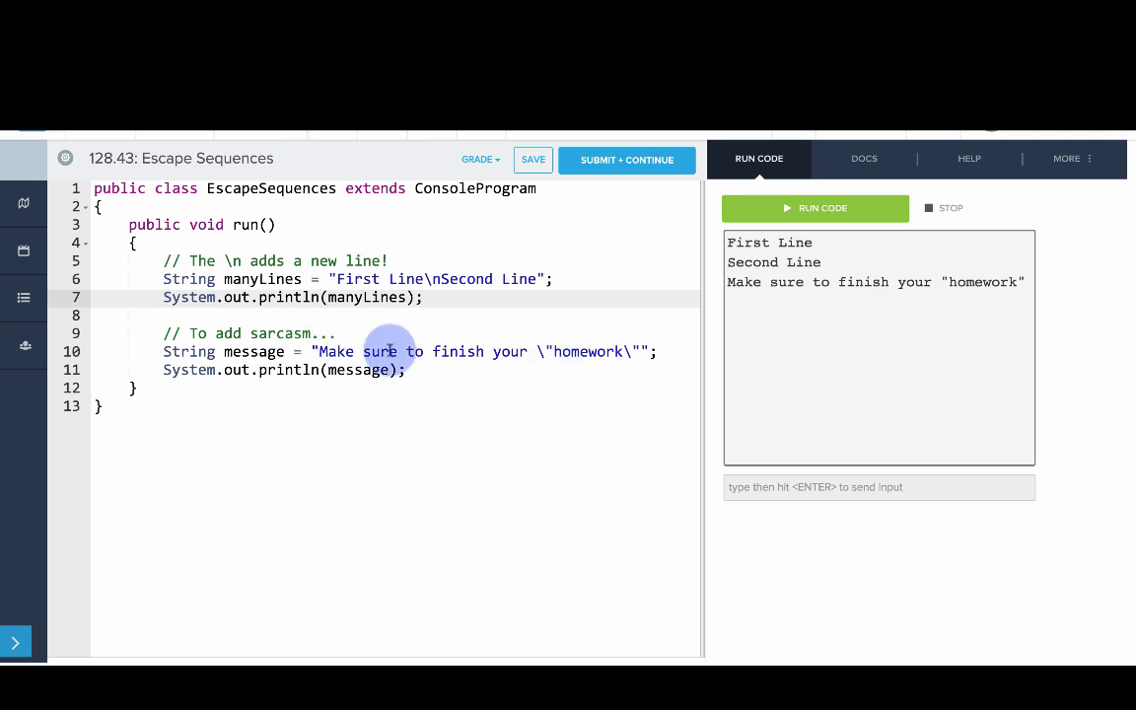
{"action": "mouse_move", "coordinate": [496, 351]}
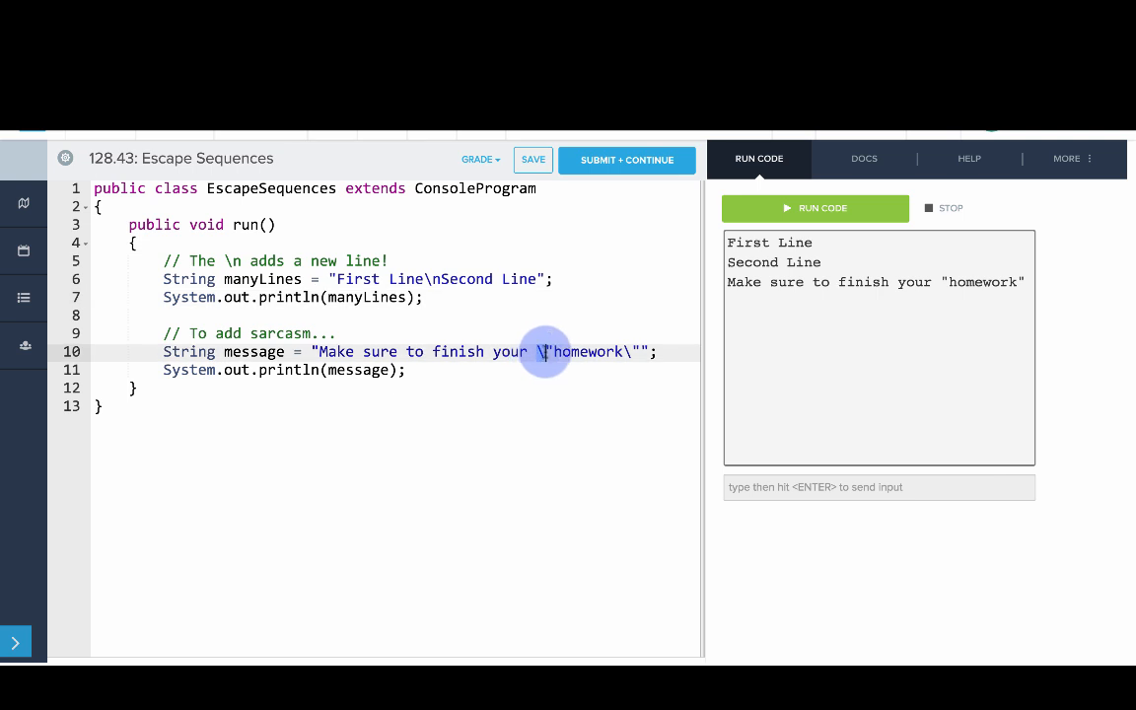
{"action": "mouse_move", "coordinate": [541, 352]}
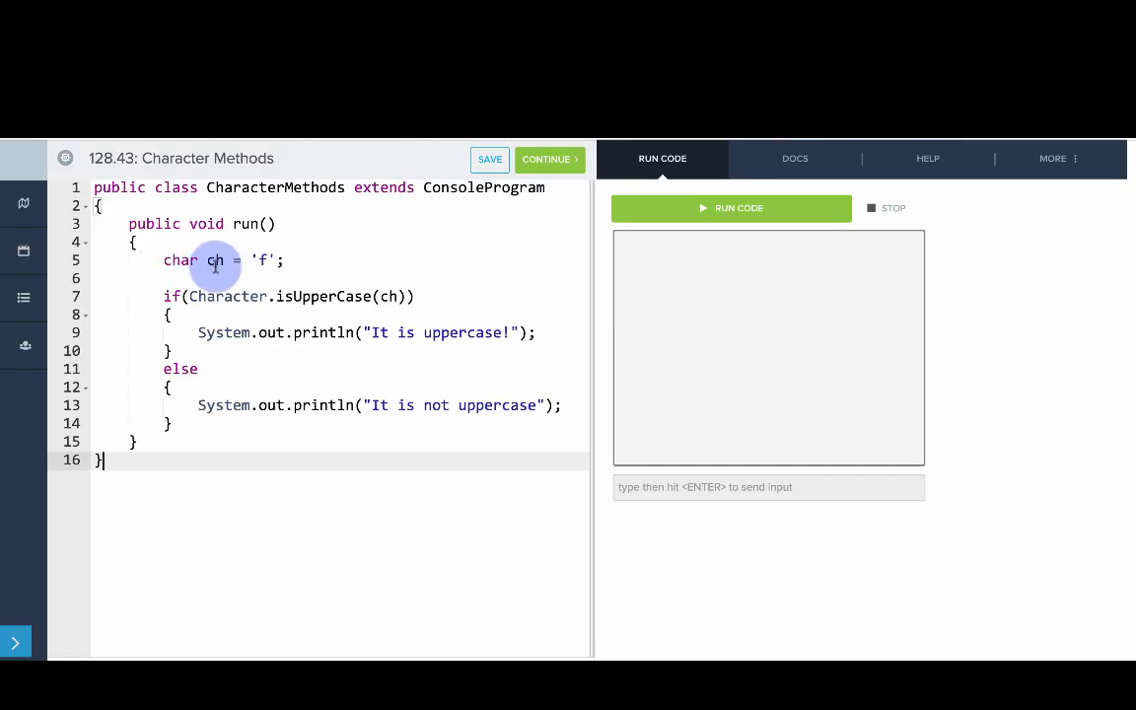
{"action": "mouse_move", "coordinate": [208, 296]}
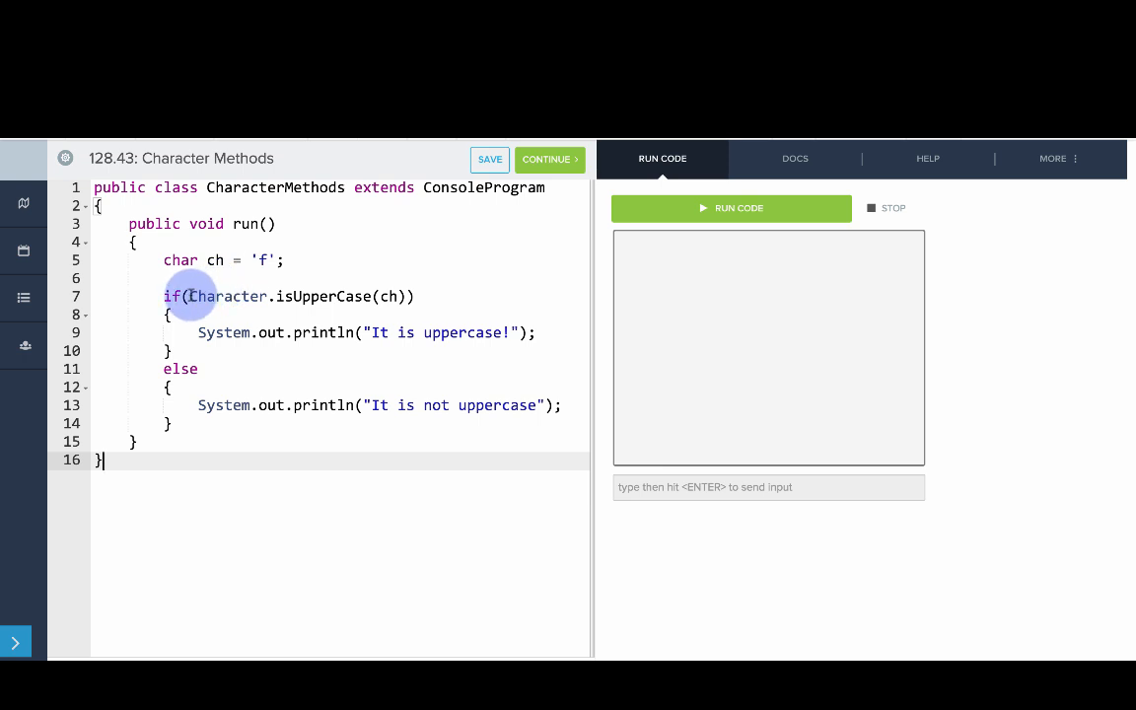
{"action": "mouse_move", "coordinate": [351, 296]}
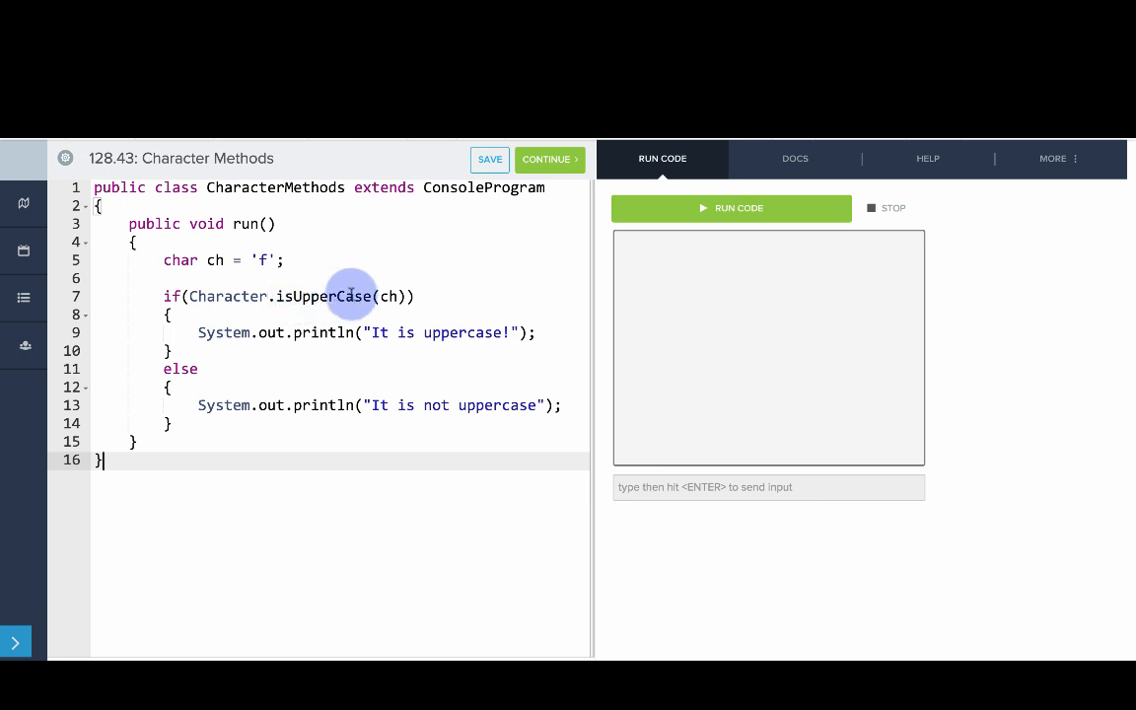
{"action": "mouse_move", "coordinate": [209, 296]}
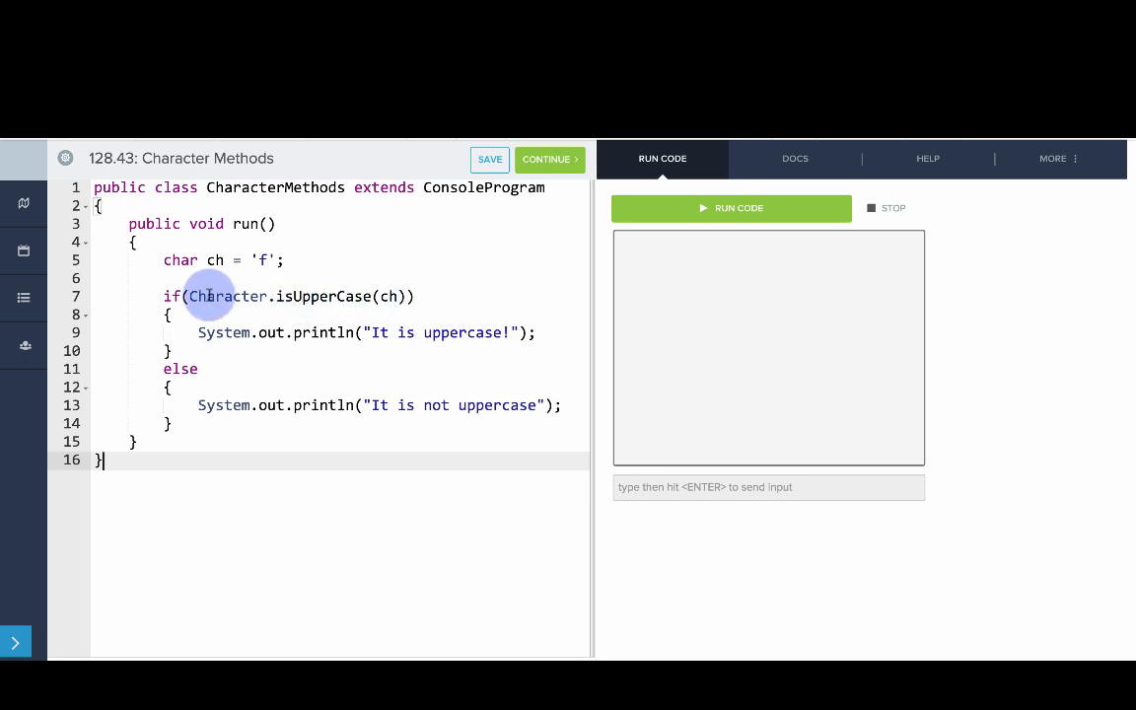
{"action": "mouse_move", "coordinate": [441, 333]}
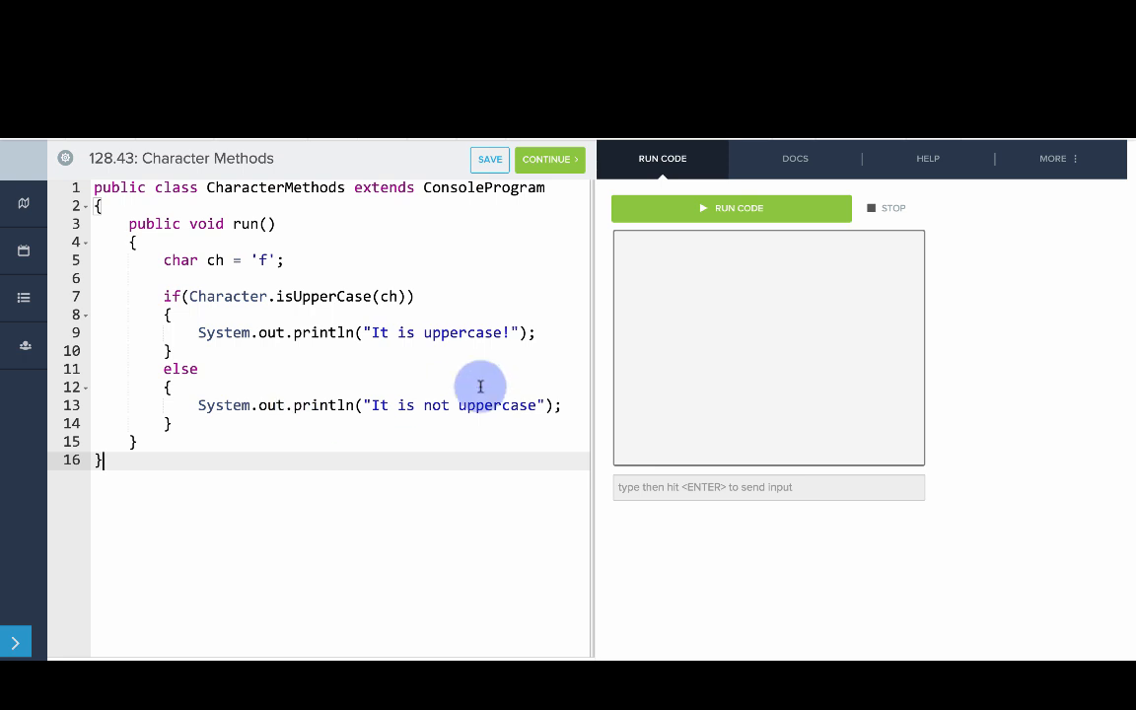
Step: Run with 'f' for 'It is not uppercase', then char ch = 'F' prints 'It is uppercase!'
{"action": "left_click", "coordinate": [732, 208]}
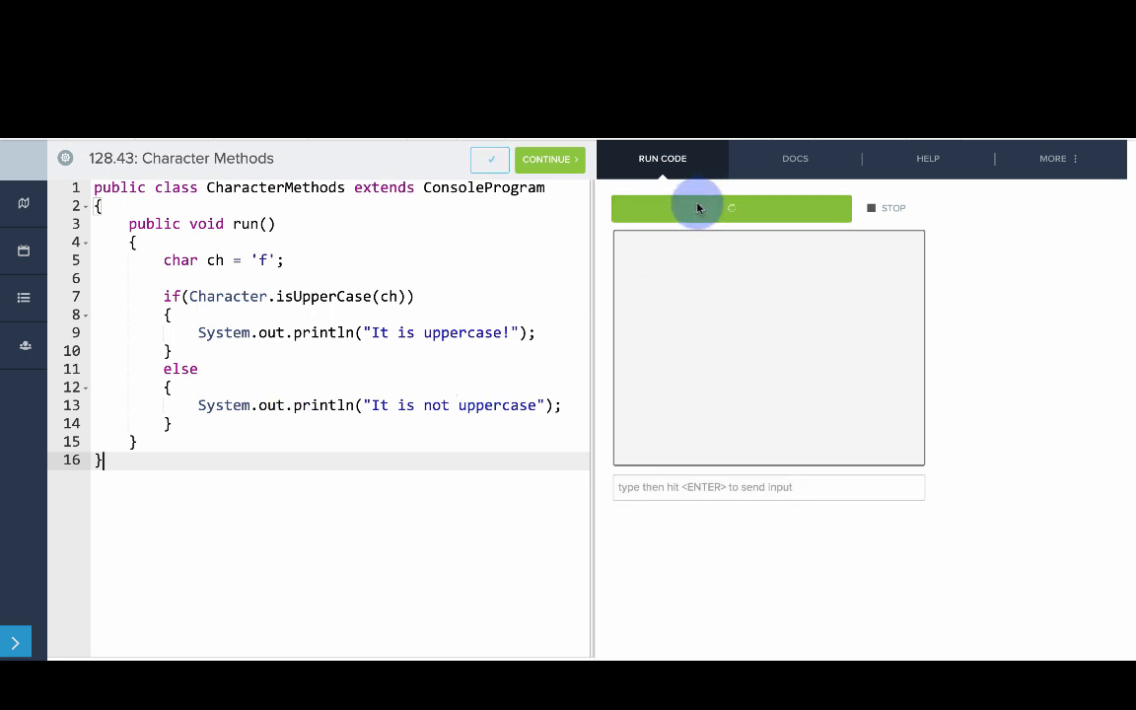
{"action": "left_click", "coordinate": [731, 208]}
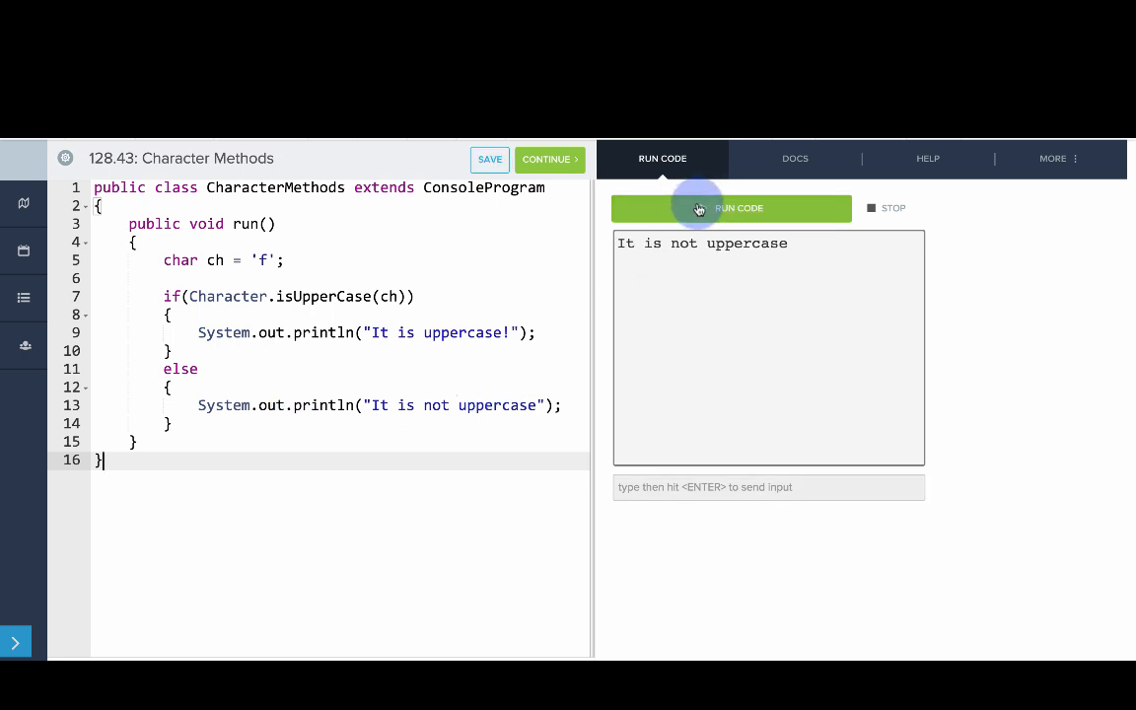
{"action": "type", "text": "F"}
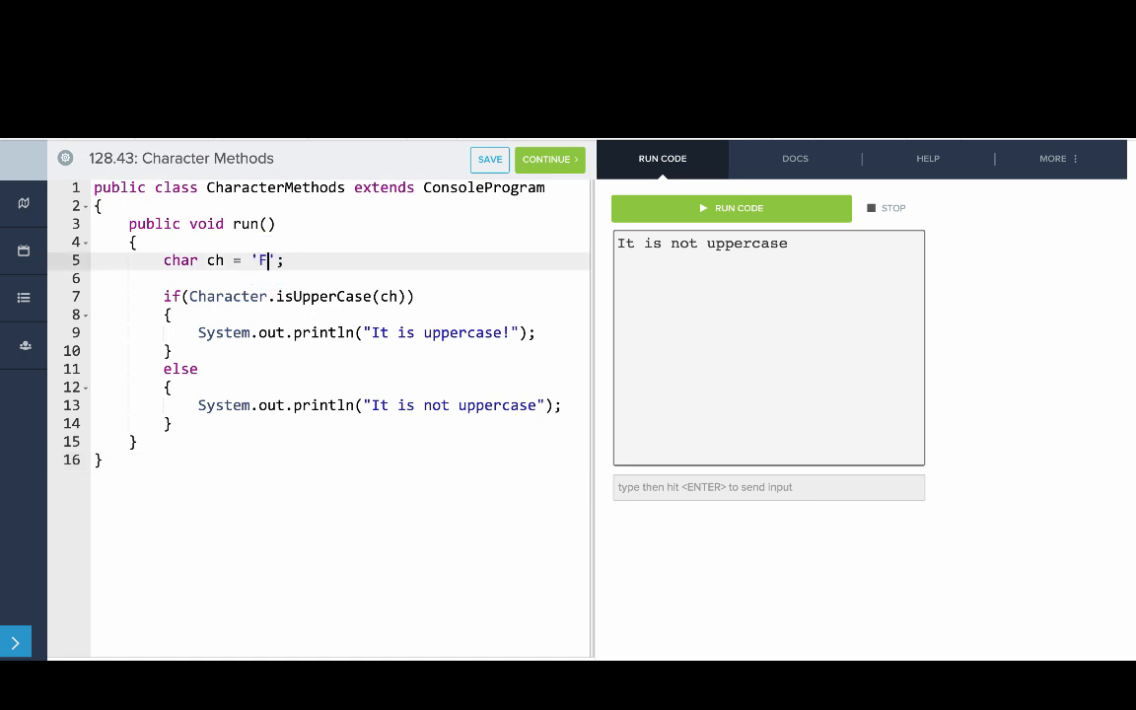
{"action": "left_click", "coordinate": [732, 208]}
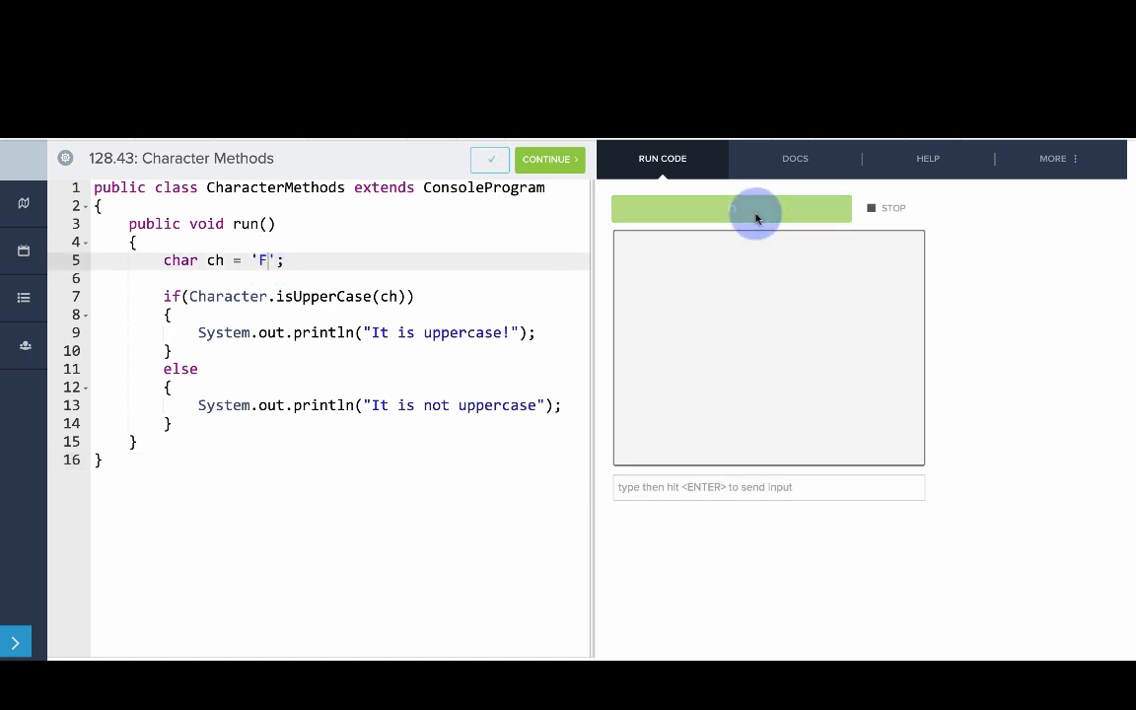
{"action": "left_click", "coordinate": [732, 208]}
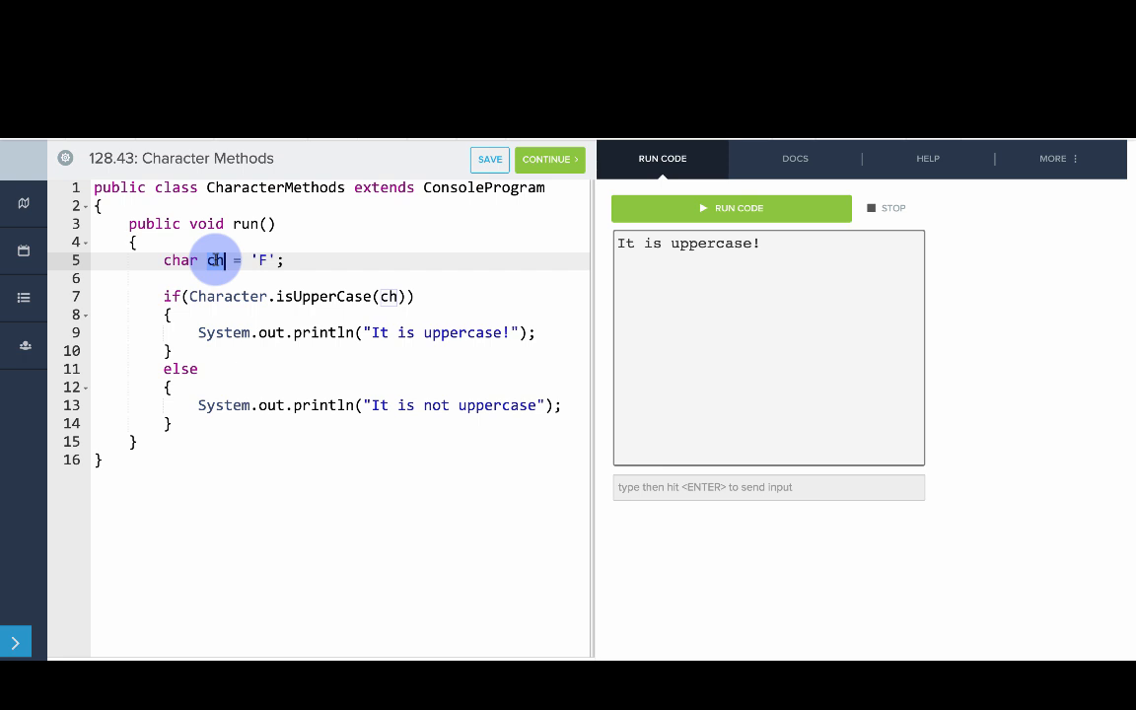
{"action": "mouse_move", "coordinate": [211, 297]}
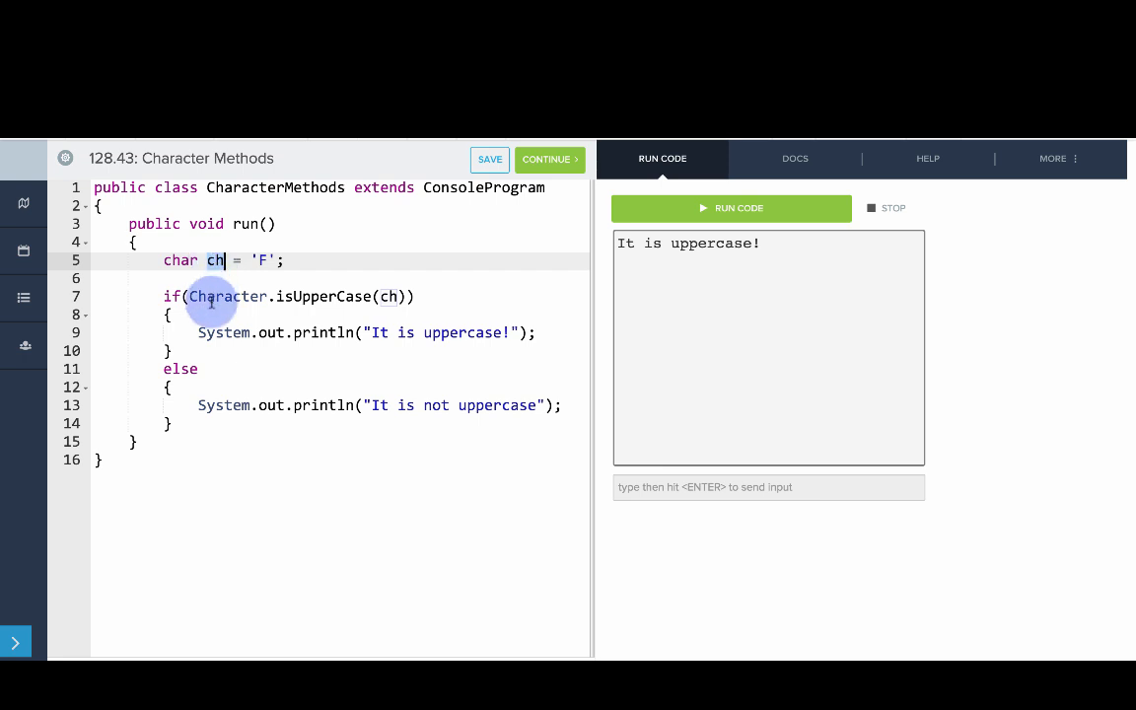